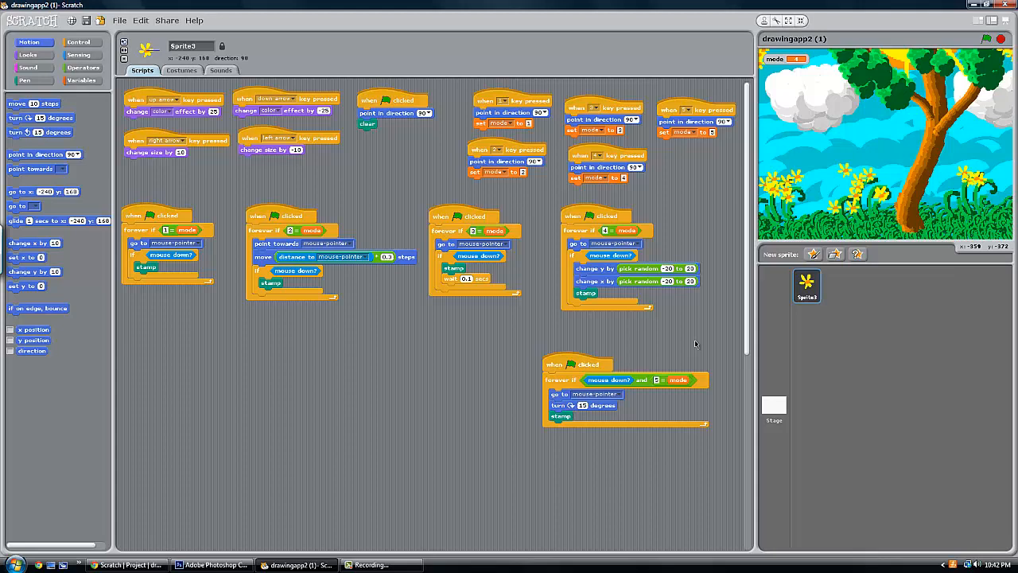
pyautogui.moveTo(888, 342)
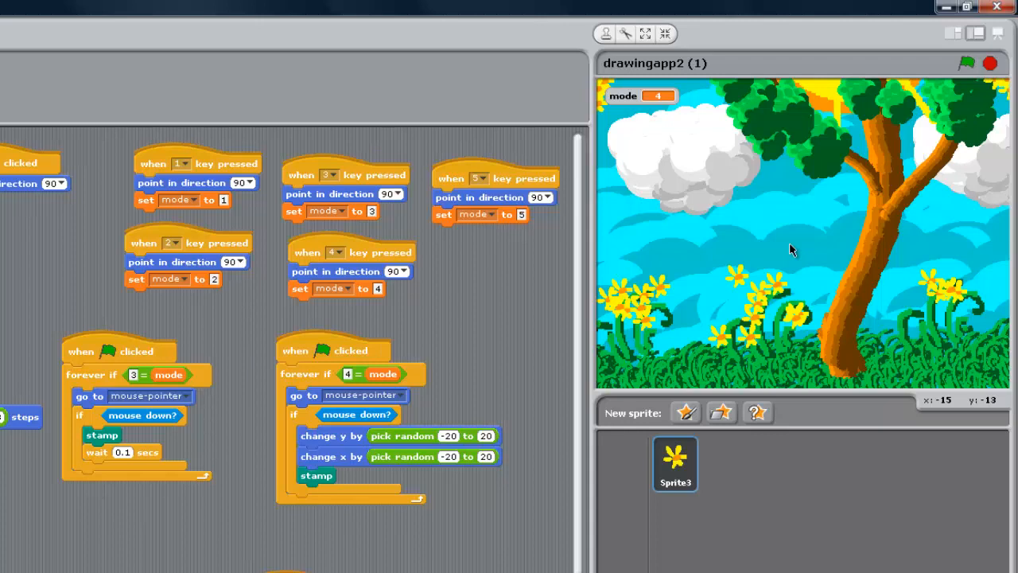
pyautogui.moveTo(781, 271)
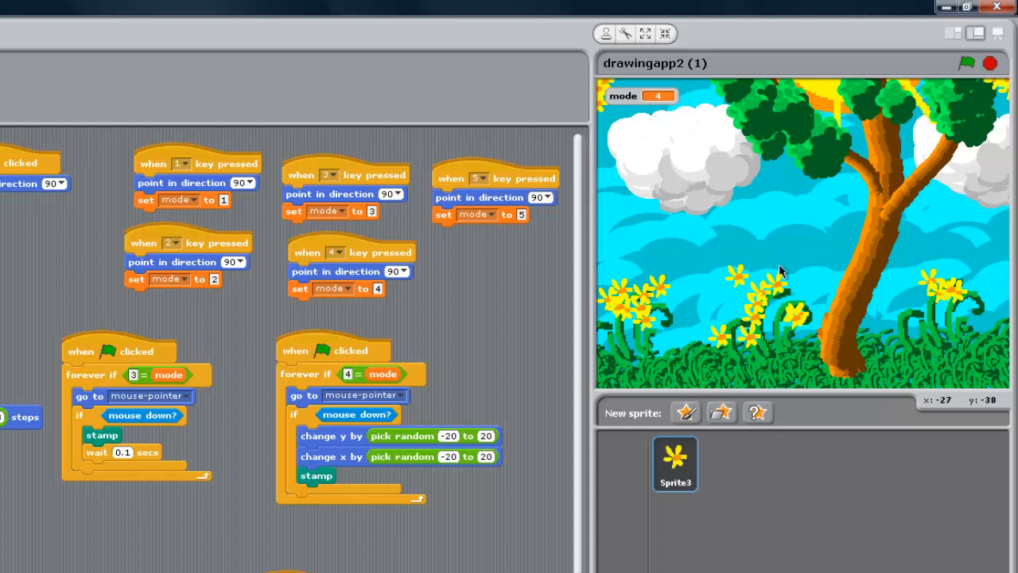
pyautogui.moveTo(778, 277)
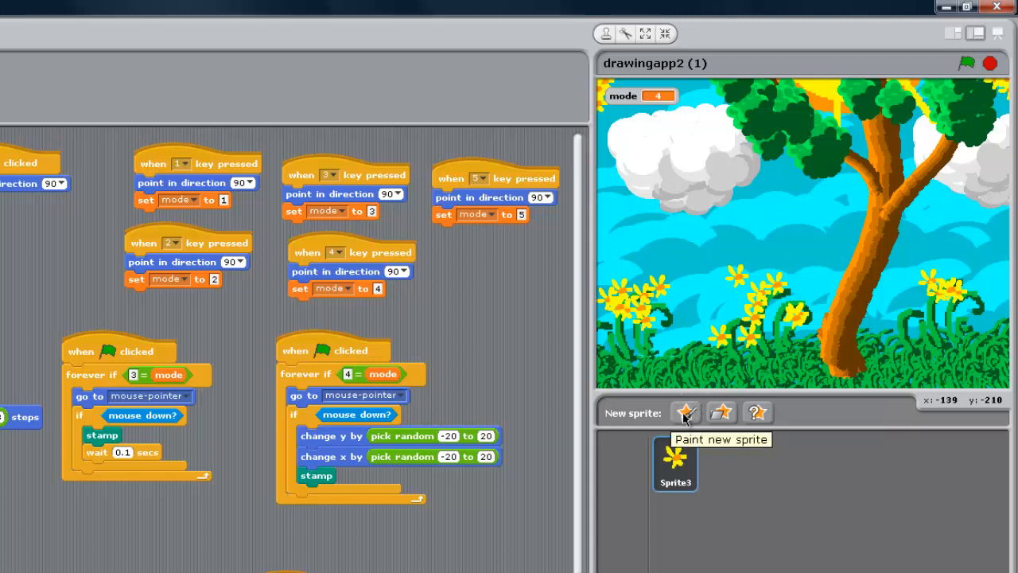
# - Create a new painted sprite and flood its blank canvas with solid orange
pyautogui.click(684, 412)
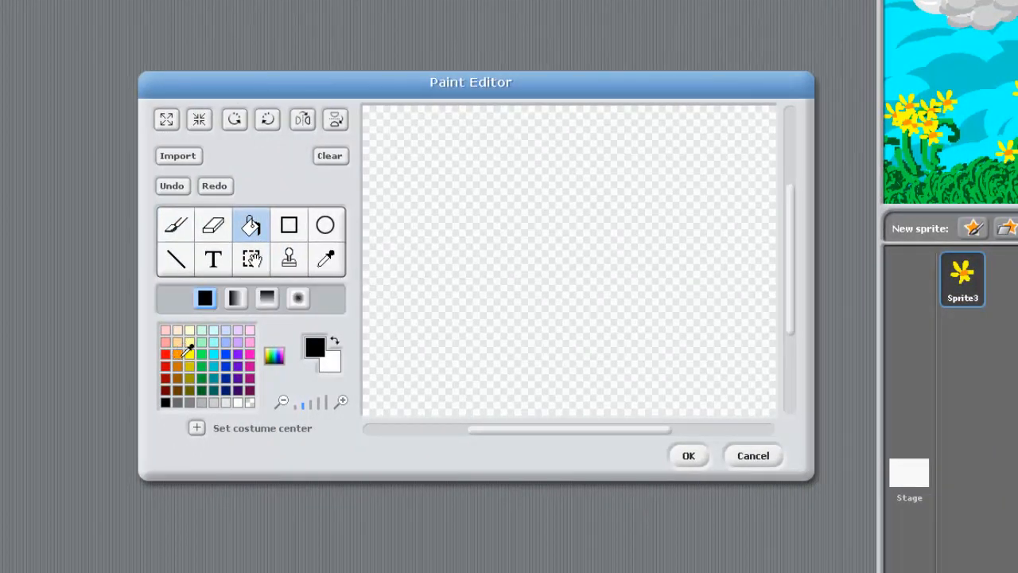
pyautogui.click(569, 262)
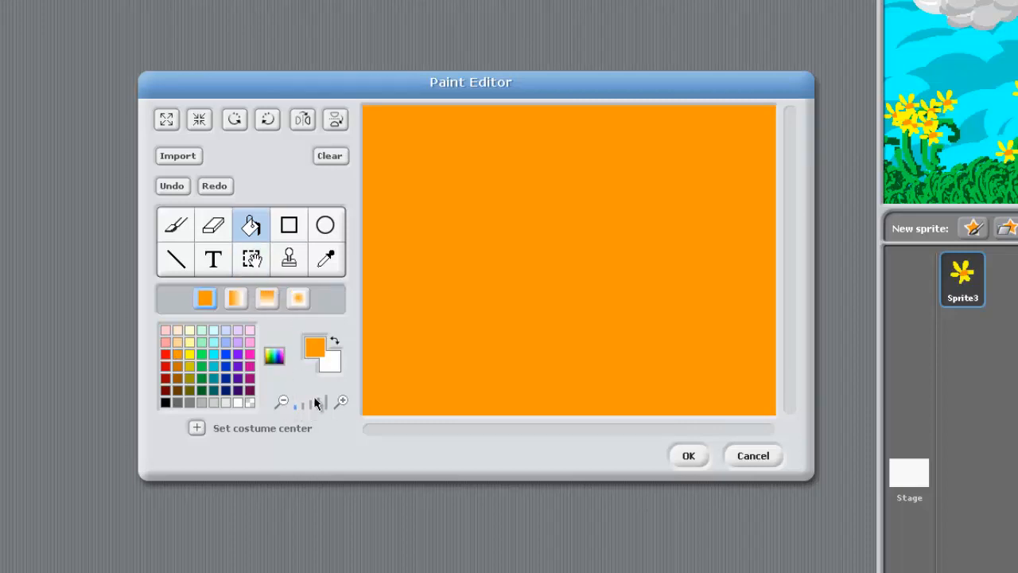
pyautogui.click(214, 258)
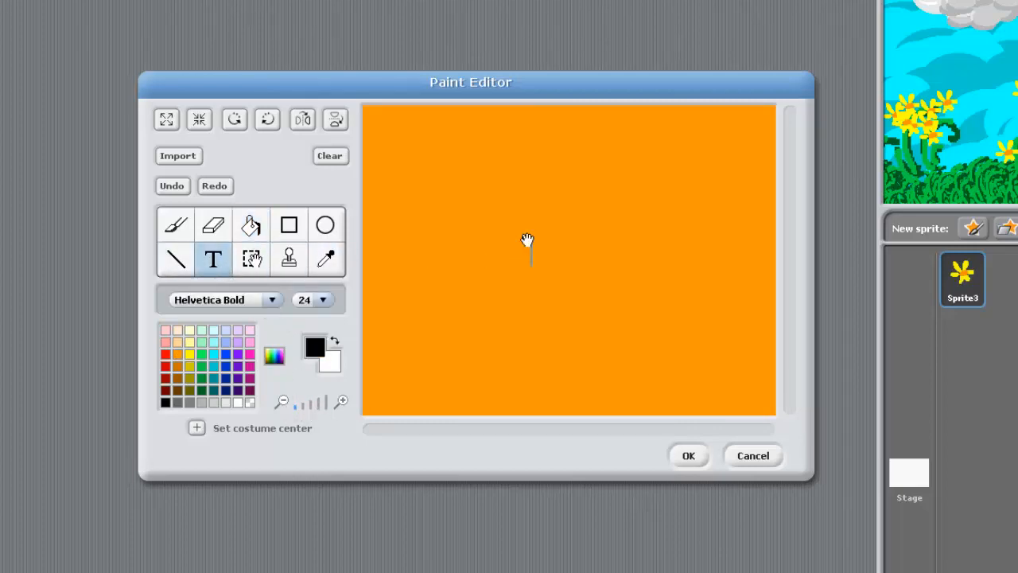
# - Add the title 'Rainbow Flower Art App' as a text line at the canvas top-left
pyautogui.click(397, 151)
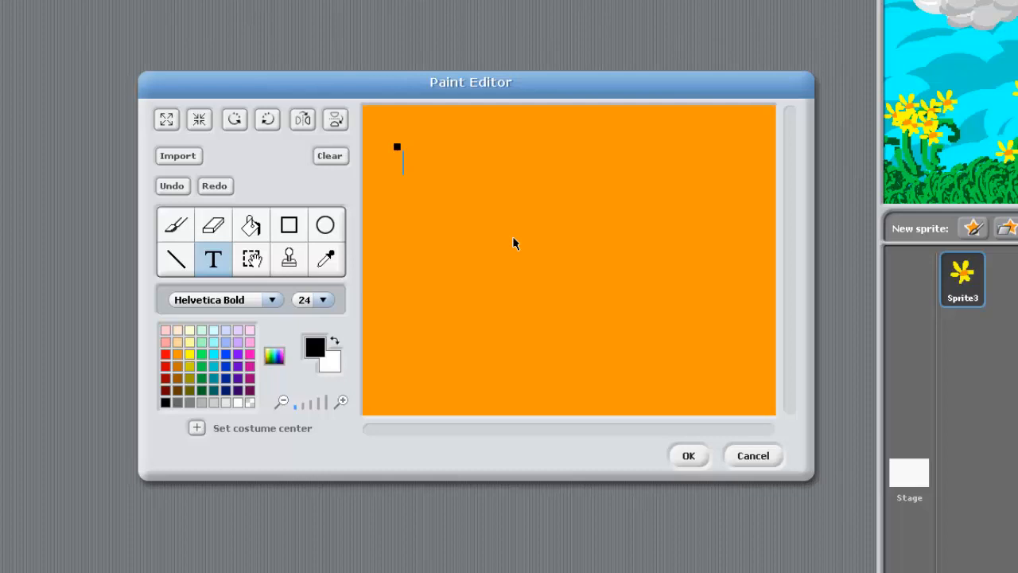
pyautogui.write('Ra')
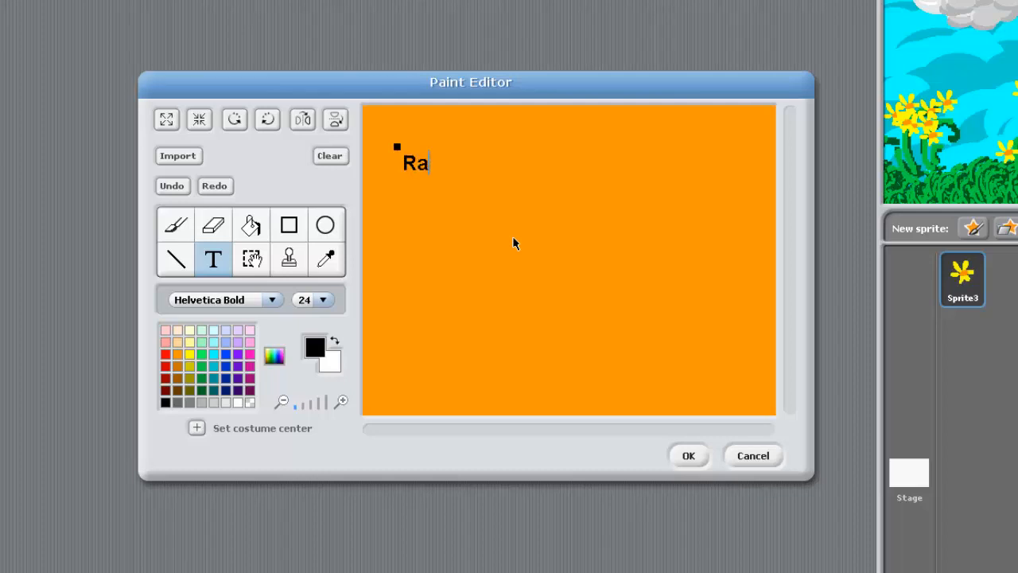
pyautogui.write('inbow Fl')
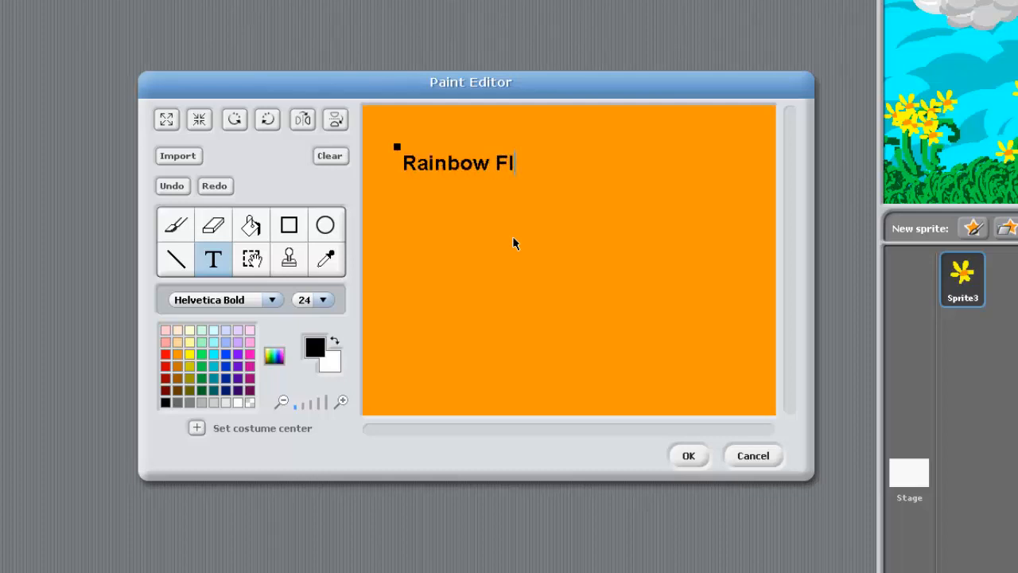
pyautogui.write('ower App')
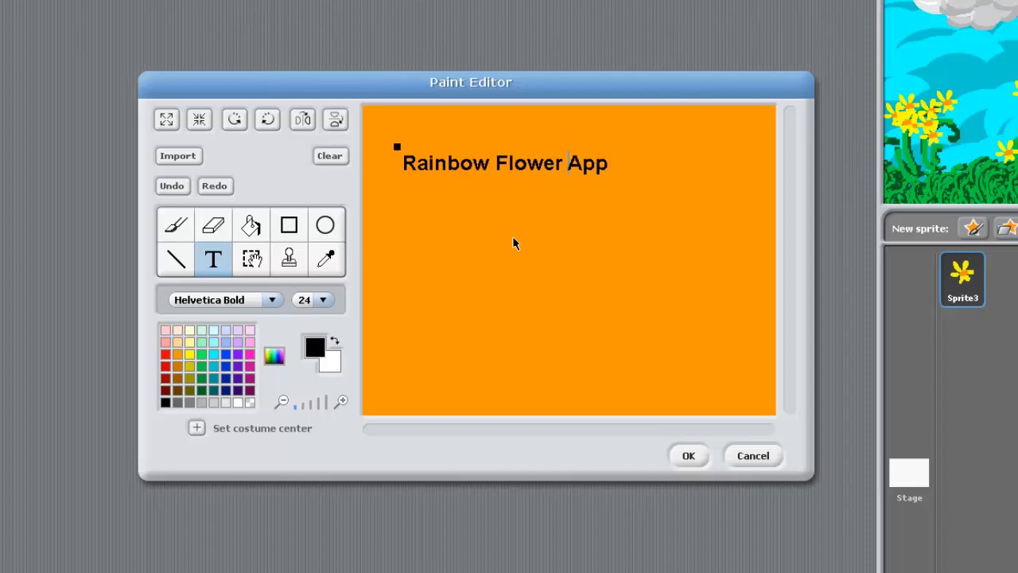
pyautogui.write('Art A')
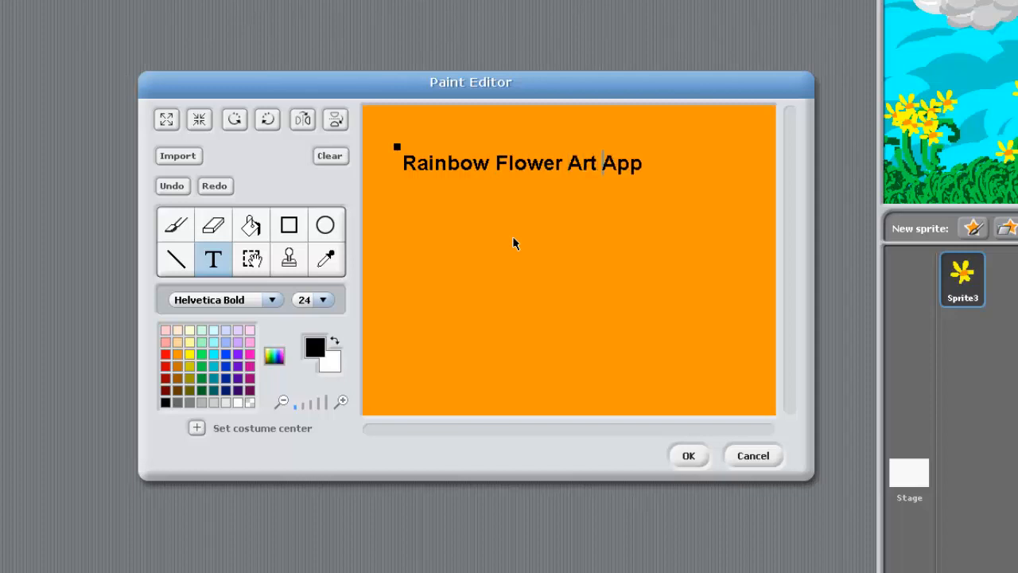
pyautogui.moveTo(576, 220)
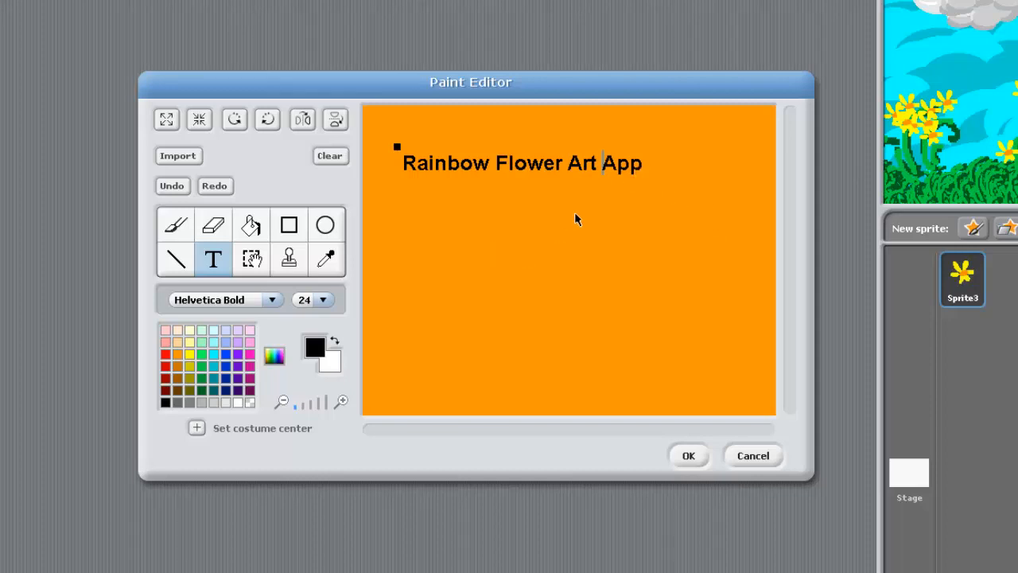
# - Make the title text white and enlarge it to font size 36
pyautogui.click(334, 340)
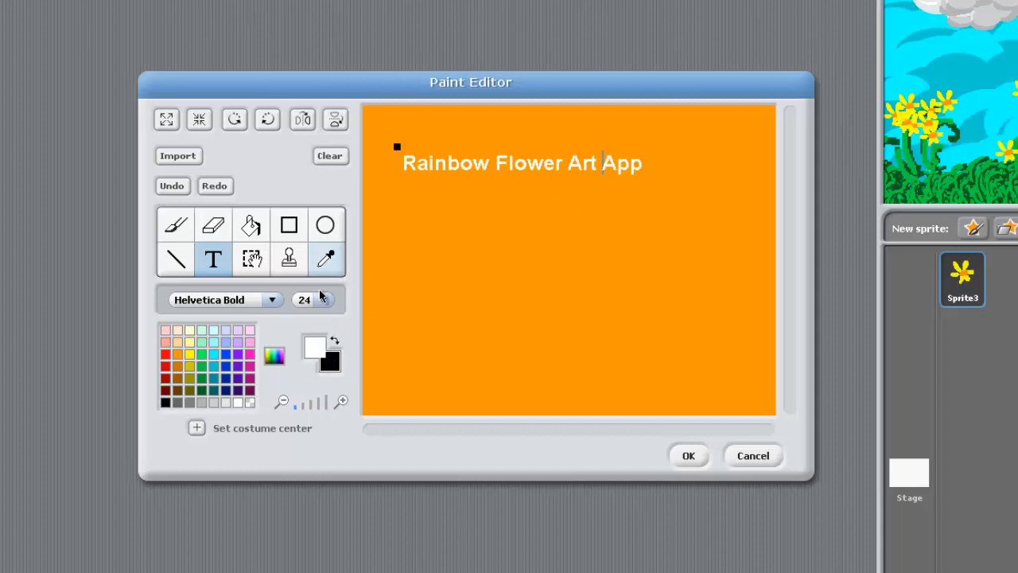
pyautogui.click(303, 299)
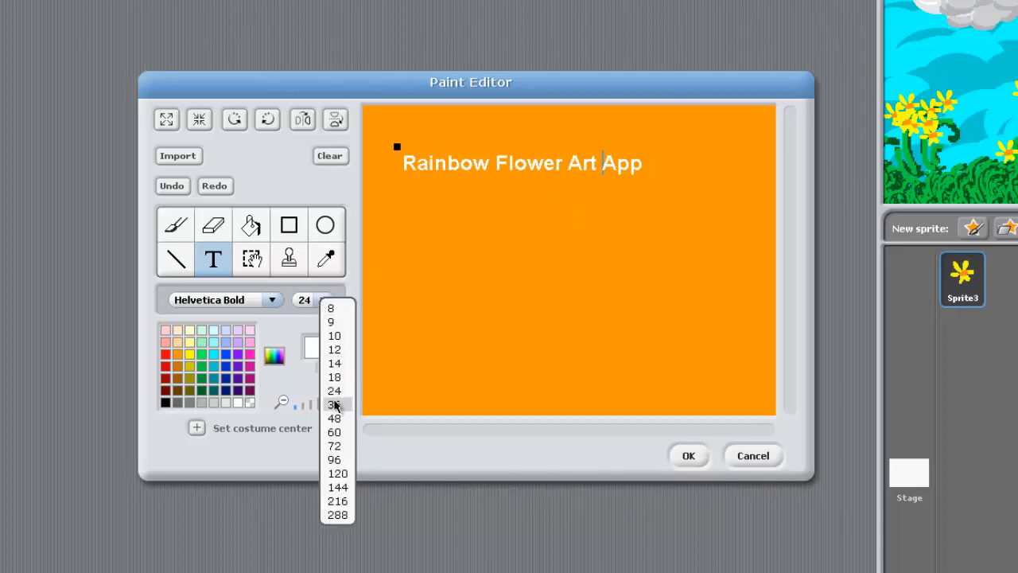
pyautogui.click(335, 406)
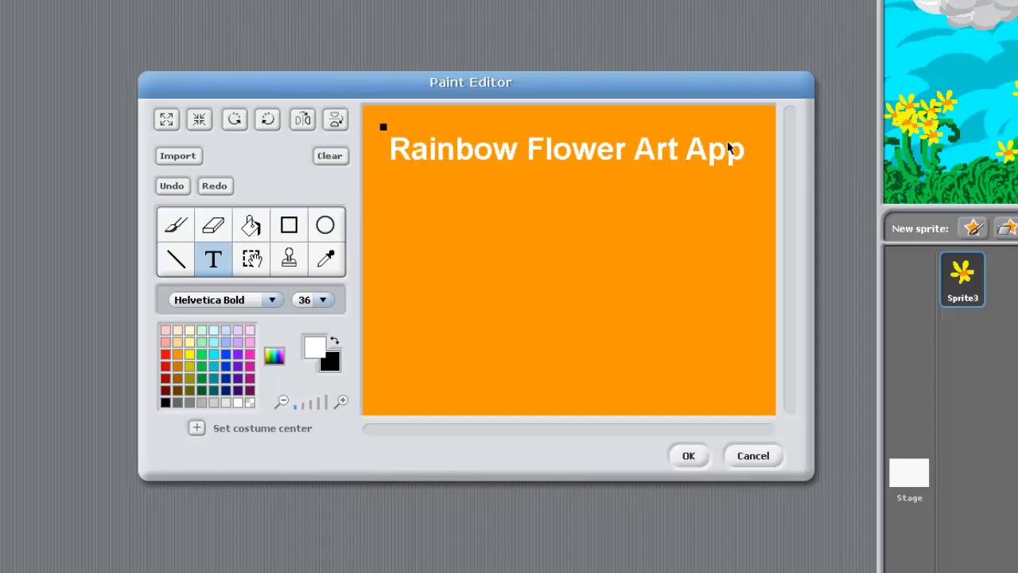
# - Add the line 'Press 1,2,3,4,5,6 to change drawing modes' below the title
pyautogui.click(389, 223)
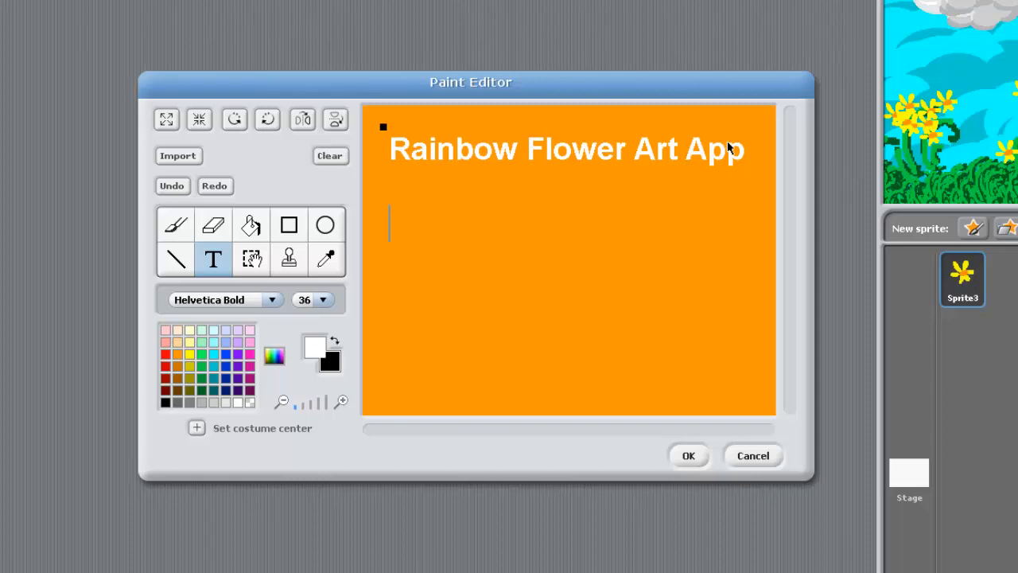
pyautogui.write('Press')
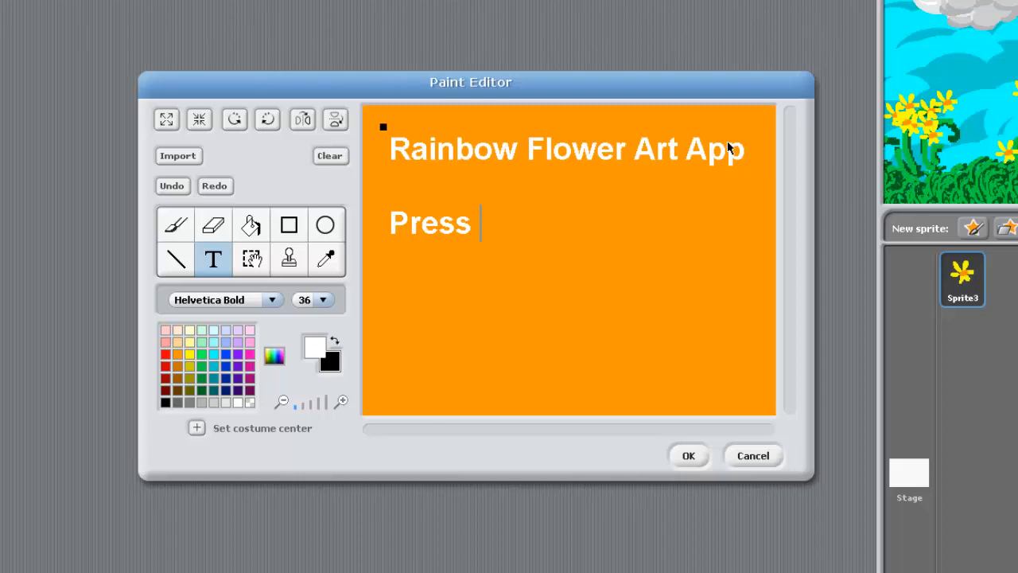
pyautogui.write('1,2,')
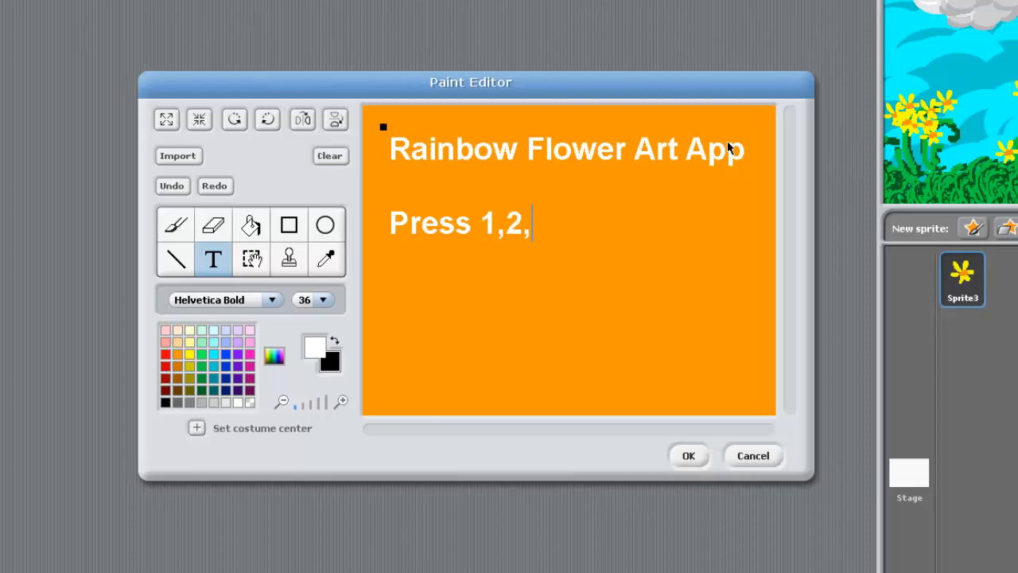
pyautogui.write('3,4,5')
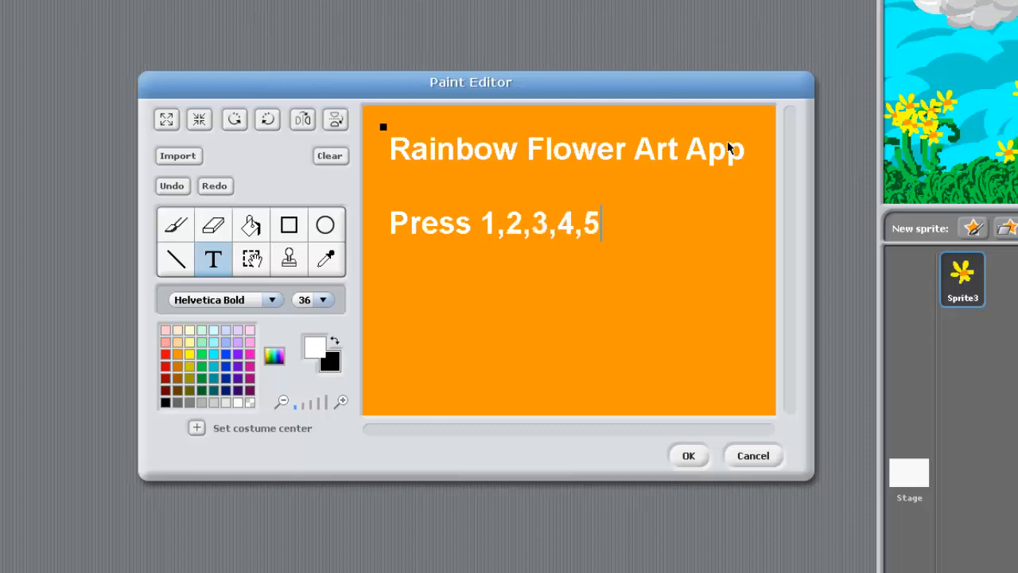
pyautogui.write(',5')
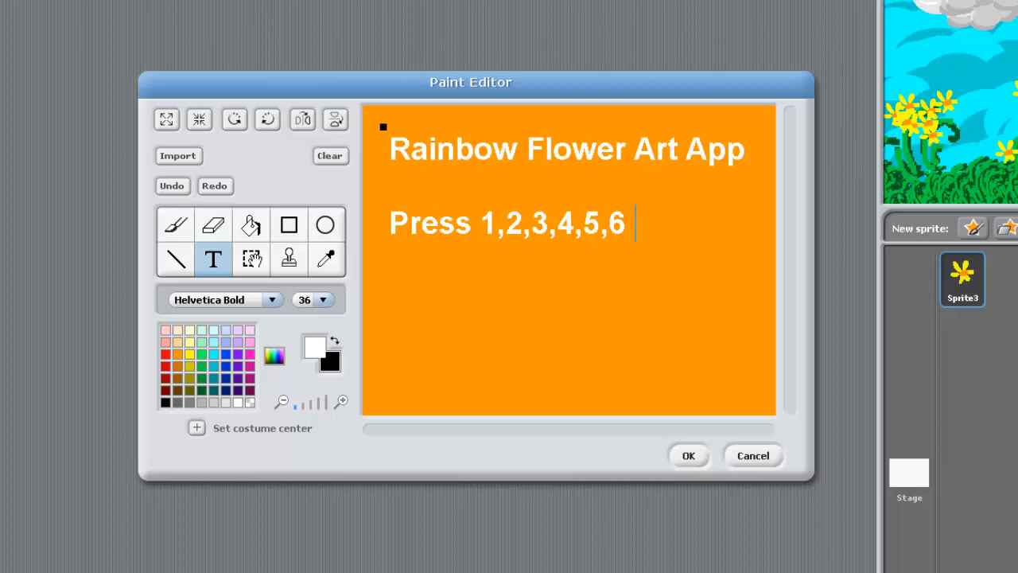
pyautogui.write('t')
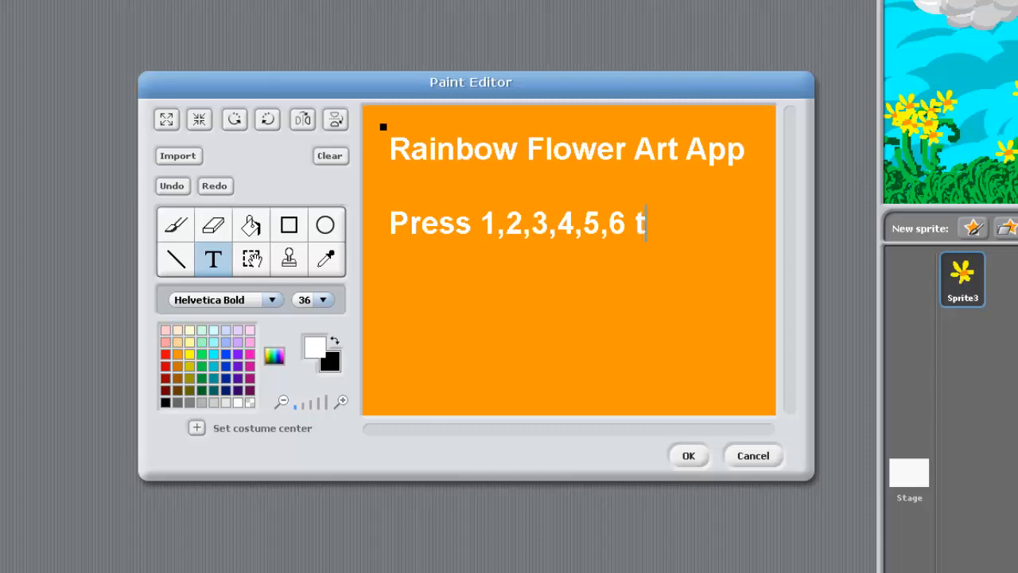
pyautogui.write('o chan')
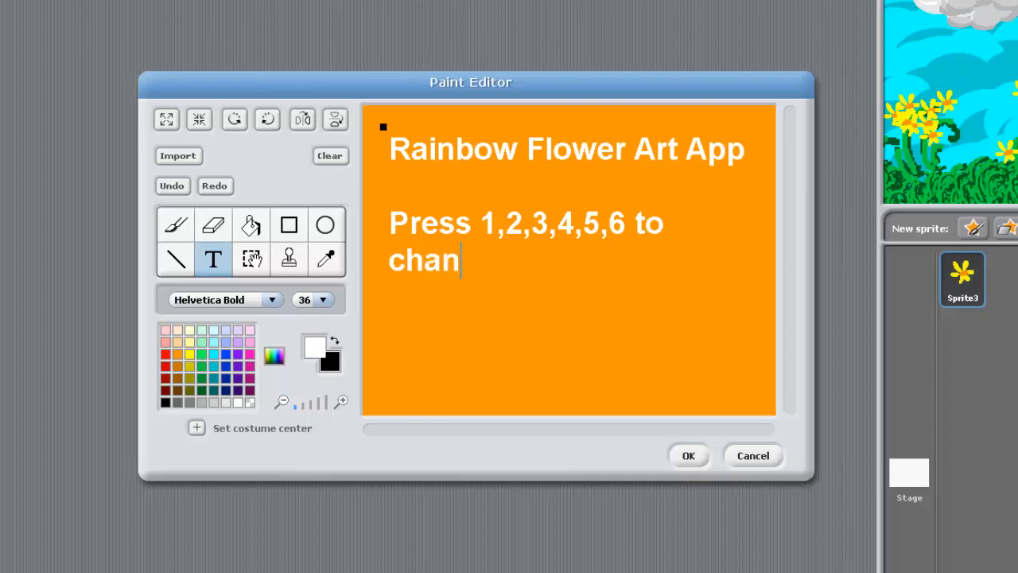
pyautogui.write('ge modes')
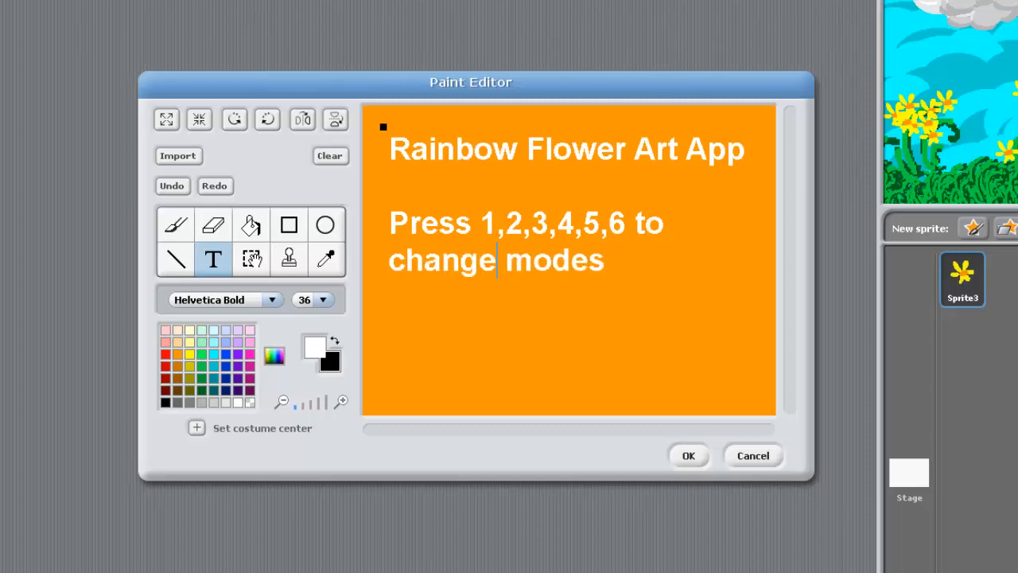
pyautogui.write('draw')
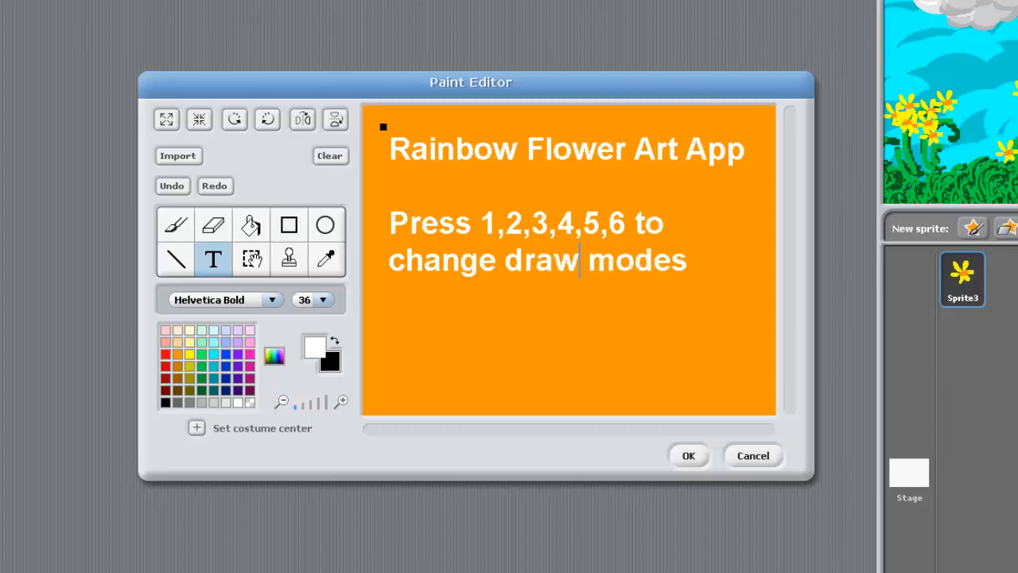
pyautogui.write('ing')
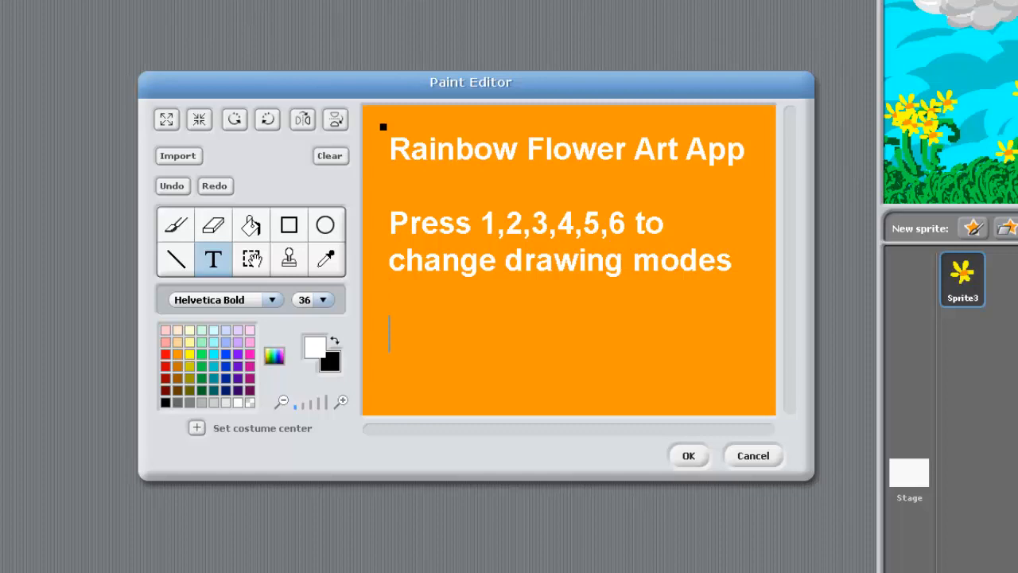
# - Add the second line 'Press Space Bar to change stamps'
pyautogui.write('Press Space Bar to')
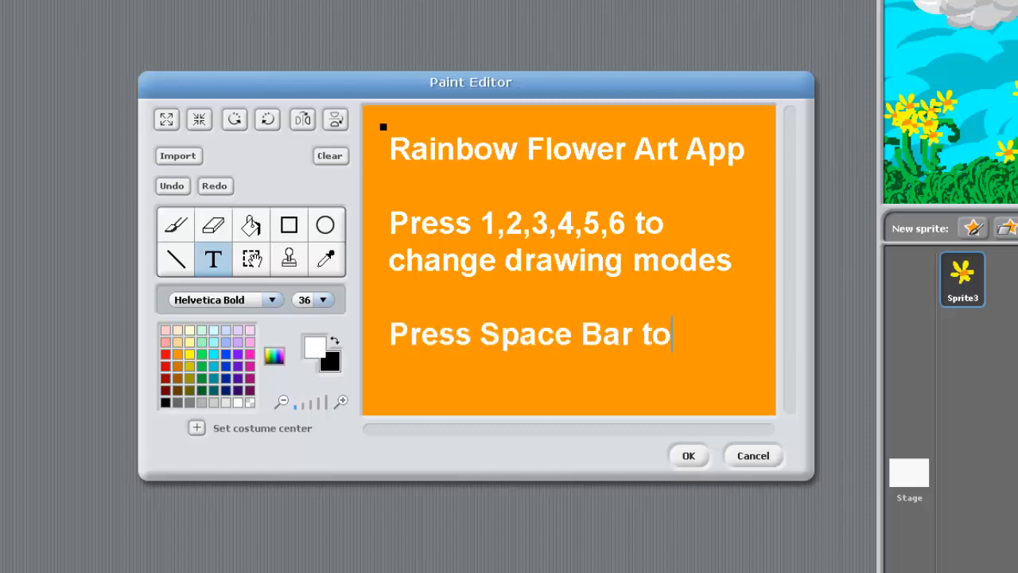
pyautogui.write('change')
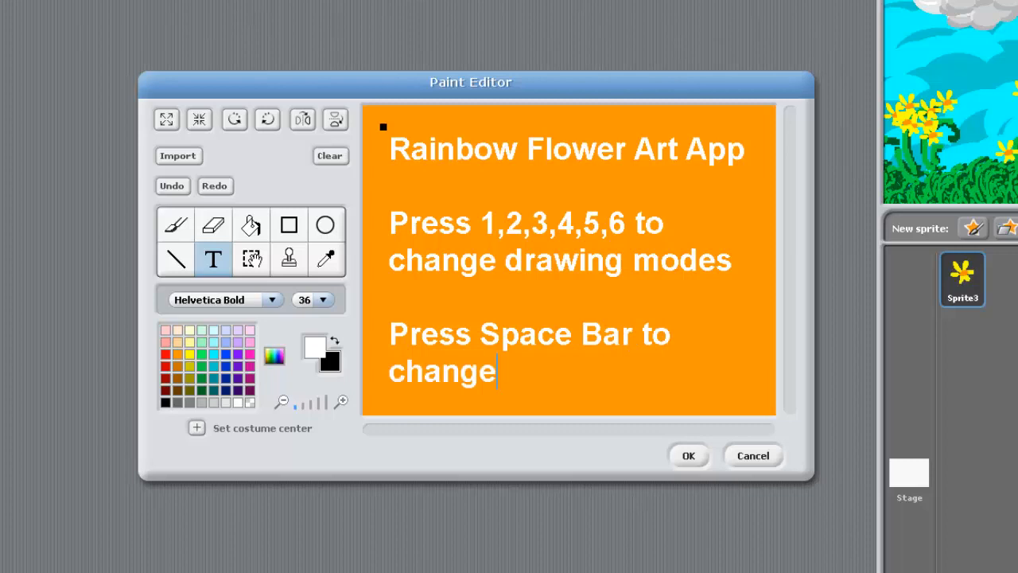
pyautogui.write('sta')
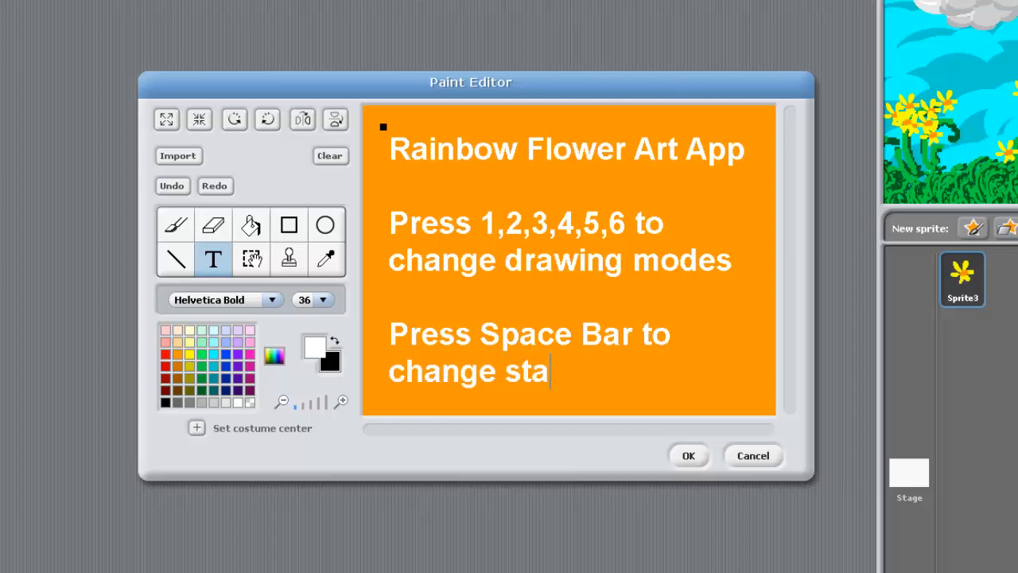
pyautogui.write('mps')
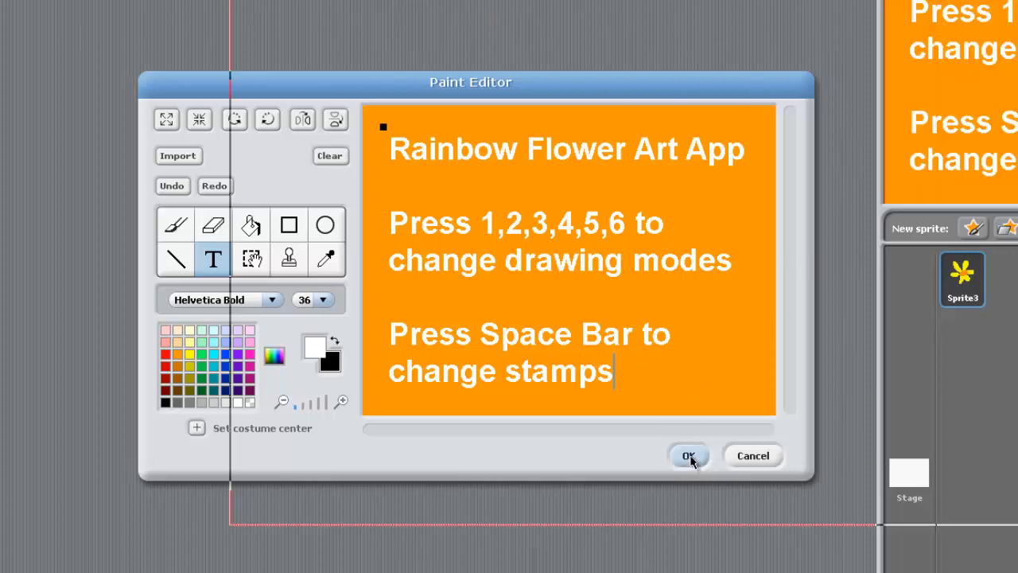
# - Accept the finished orange title-screen costume so it appears on the stage
pyautogui.click(689, 455)
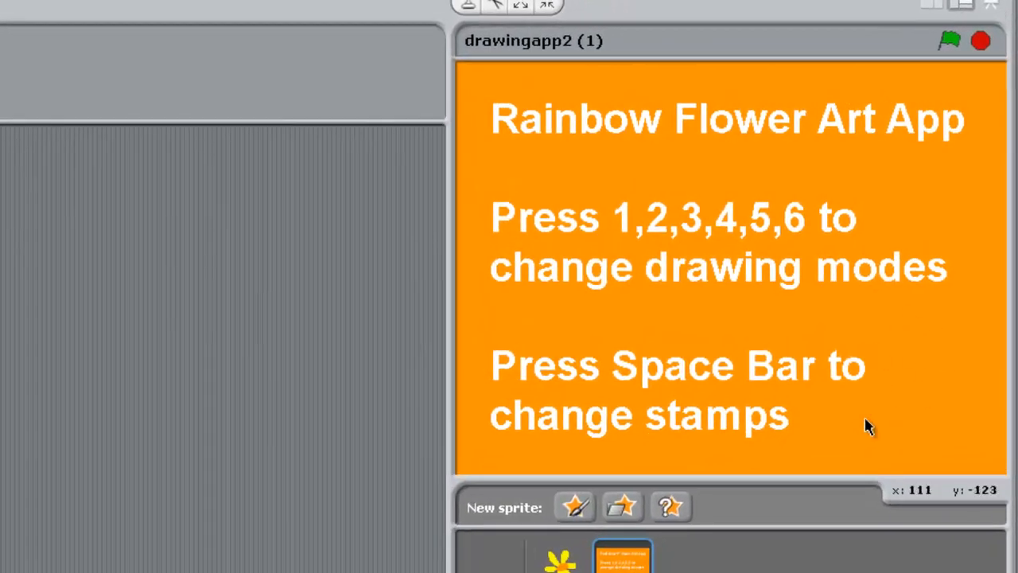
pyautogui.moveTo(709, 300)
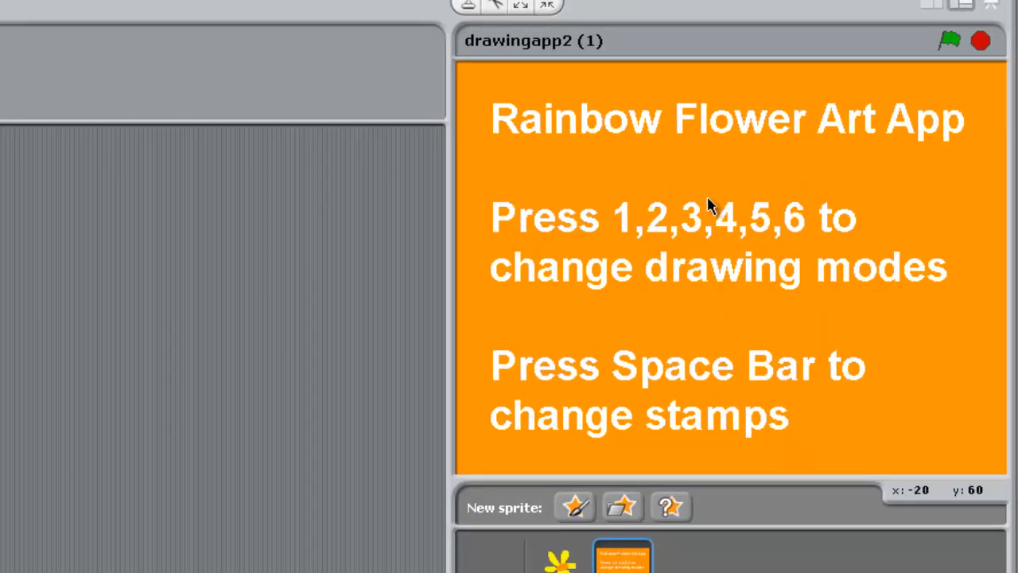
pyautogui.moveTo(667, 312)
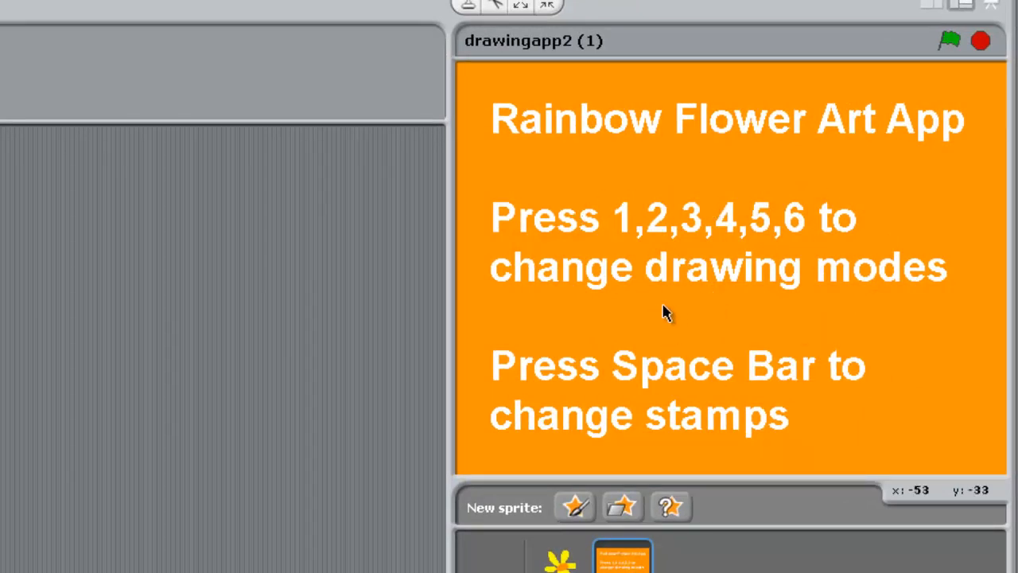